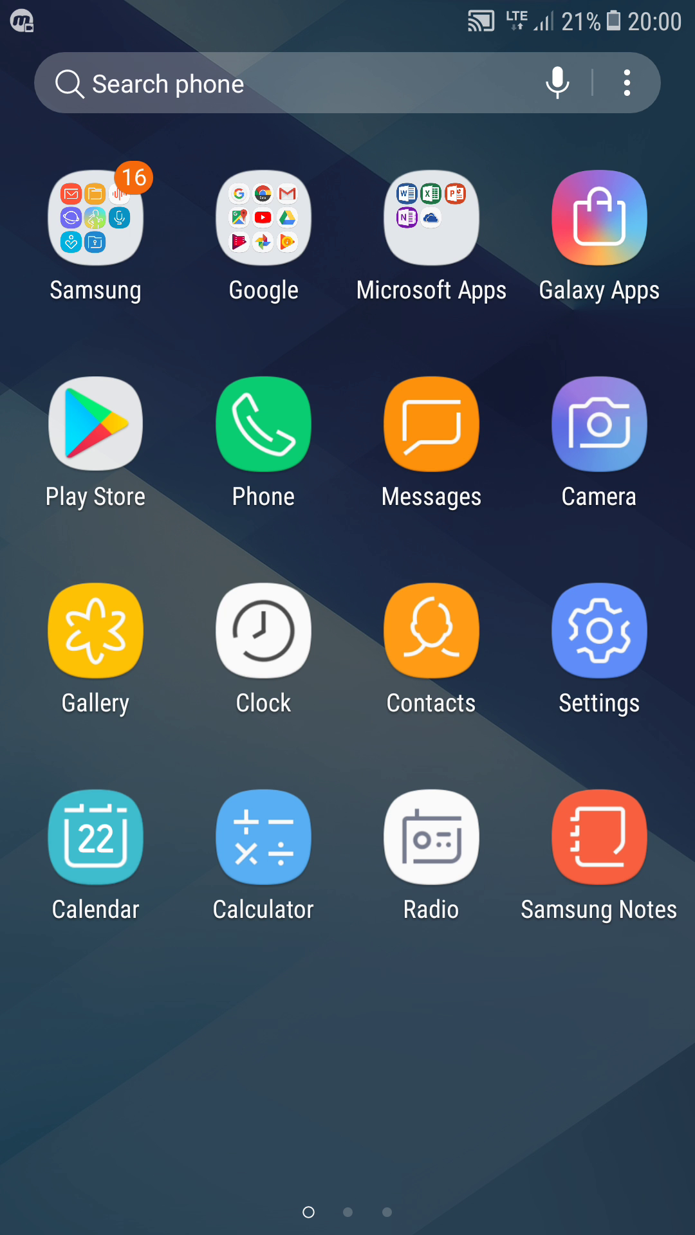
Launch Settings from the home screen and unlock it to reach Connections
left_click(599, 633)
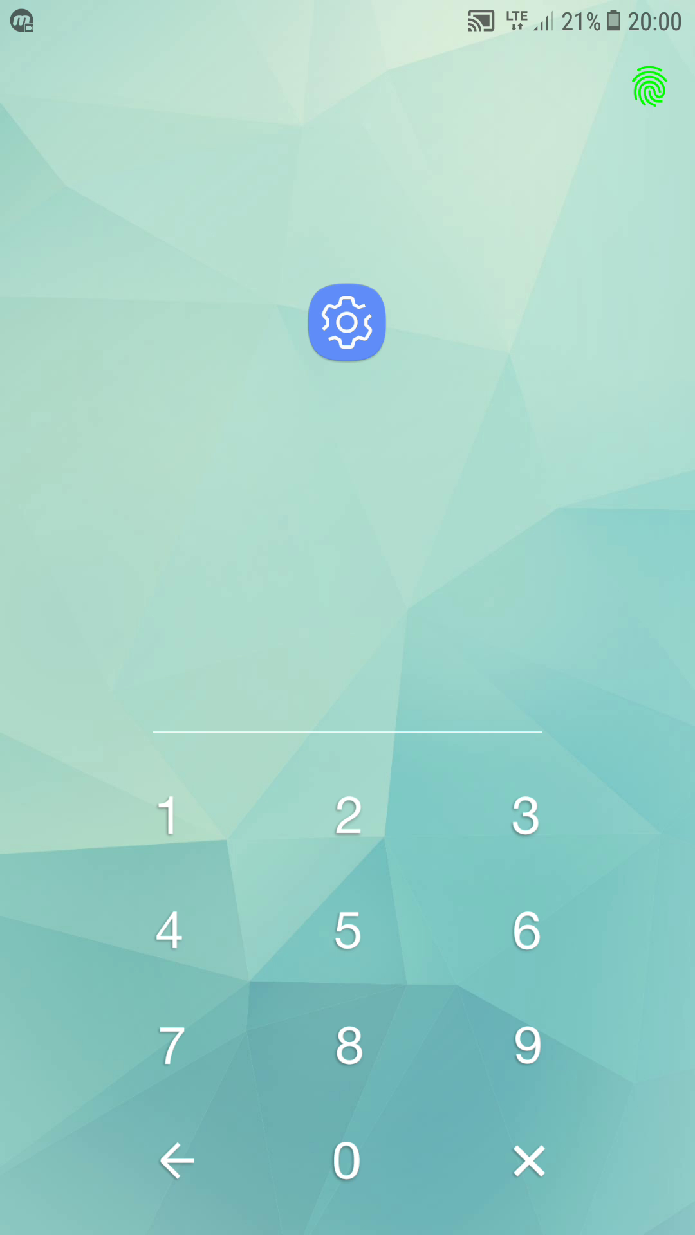
left_click(345, 322)
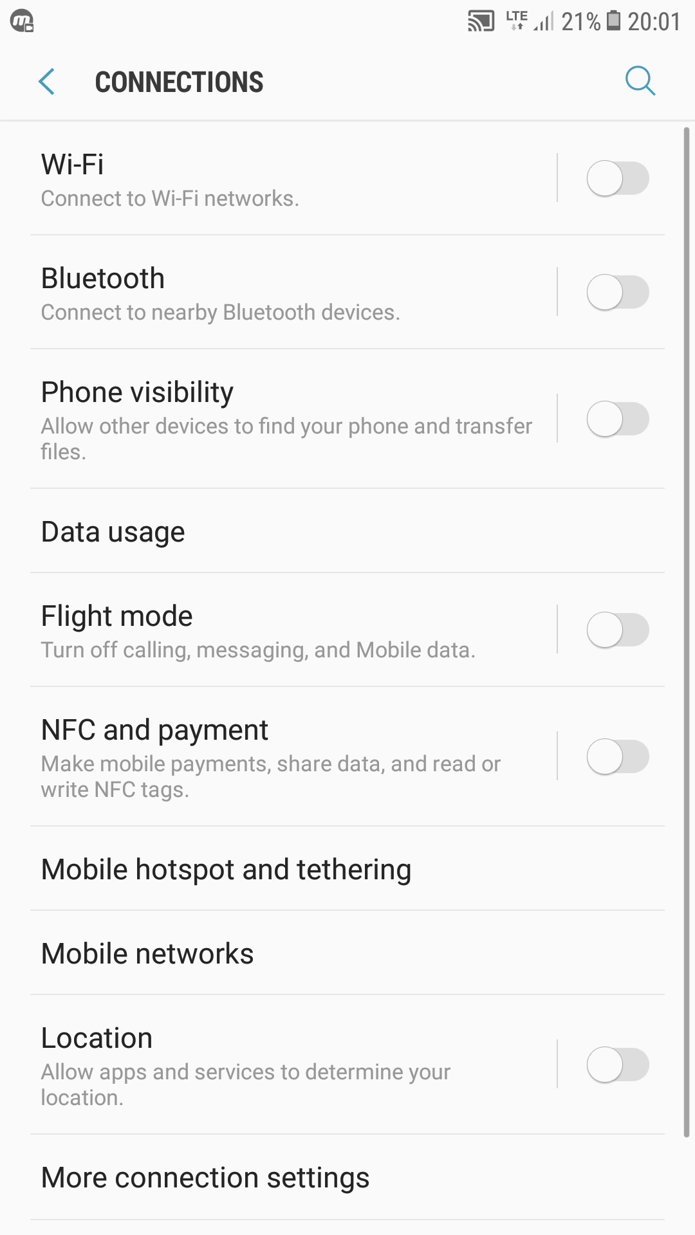
Go to Mobile networks and open the Vodafone Mobile INTERNET access point's Bearer list
left_click(147, 953)
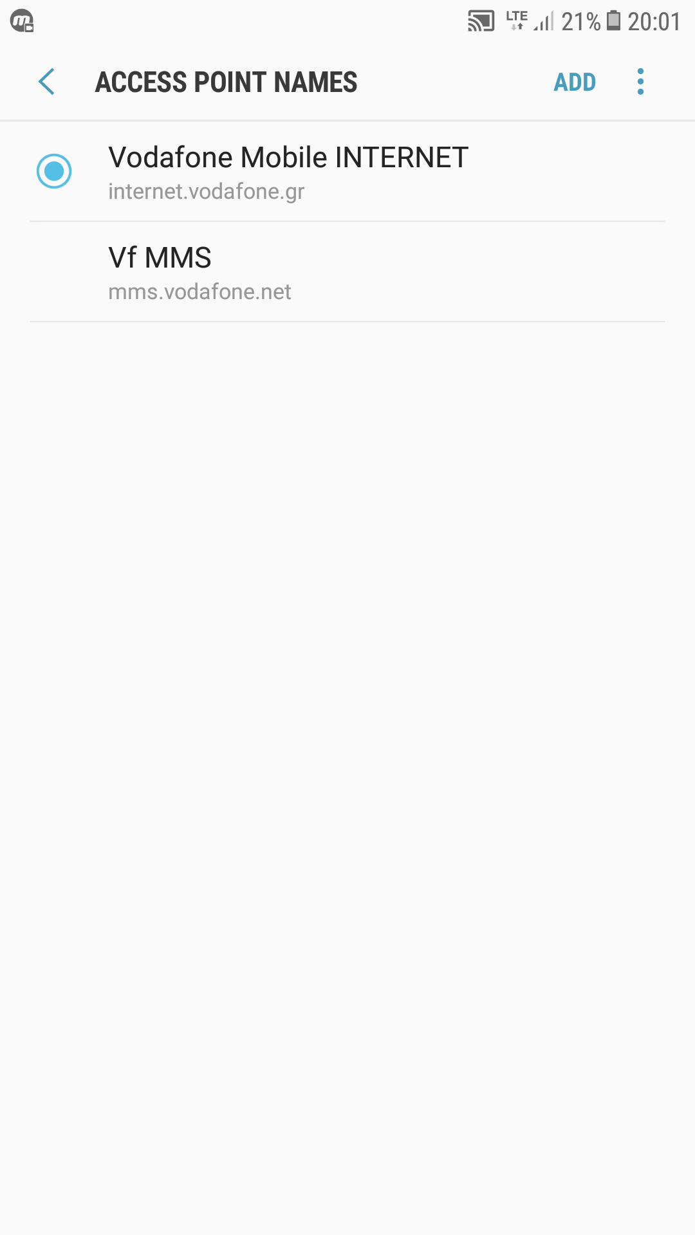
left_click(288, 169)
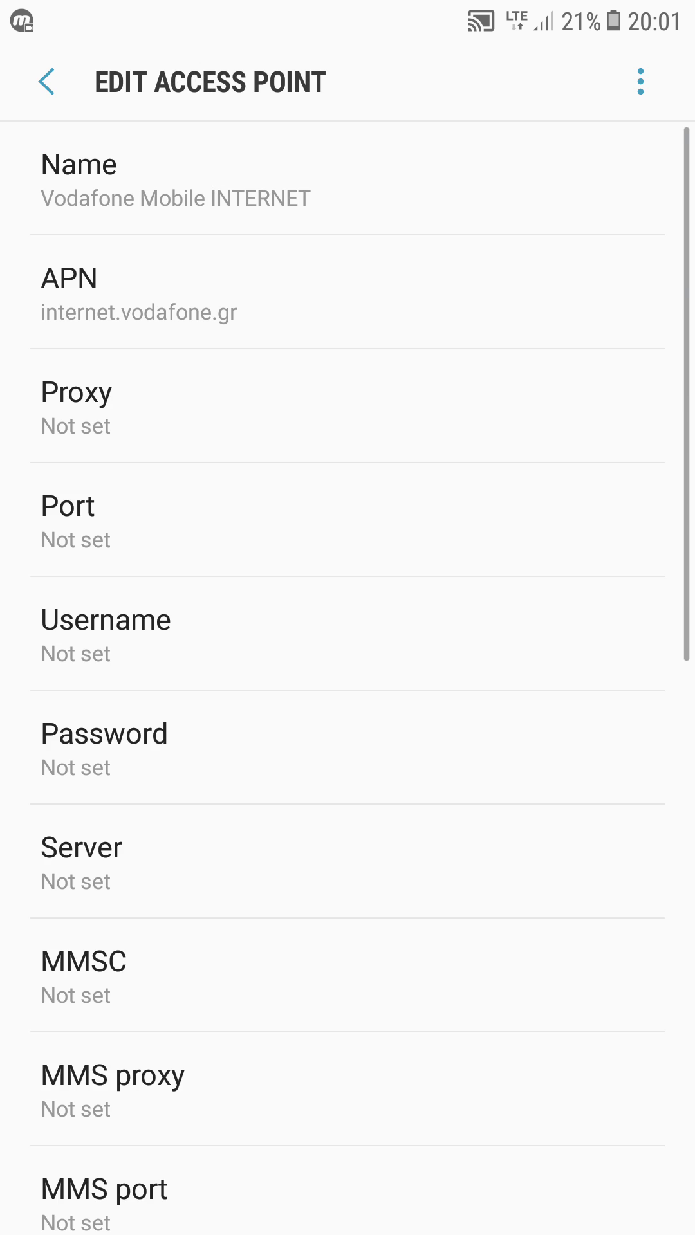
scroll("down", 3)
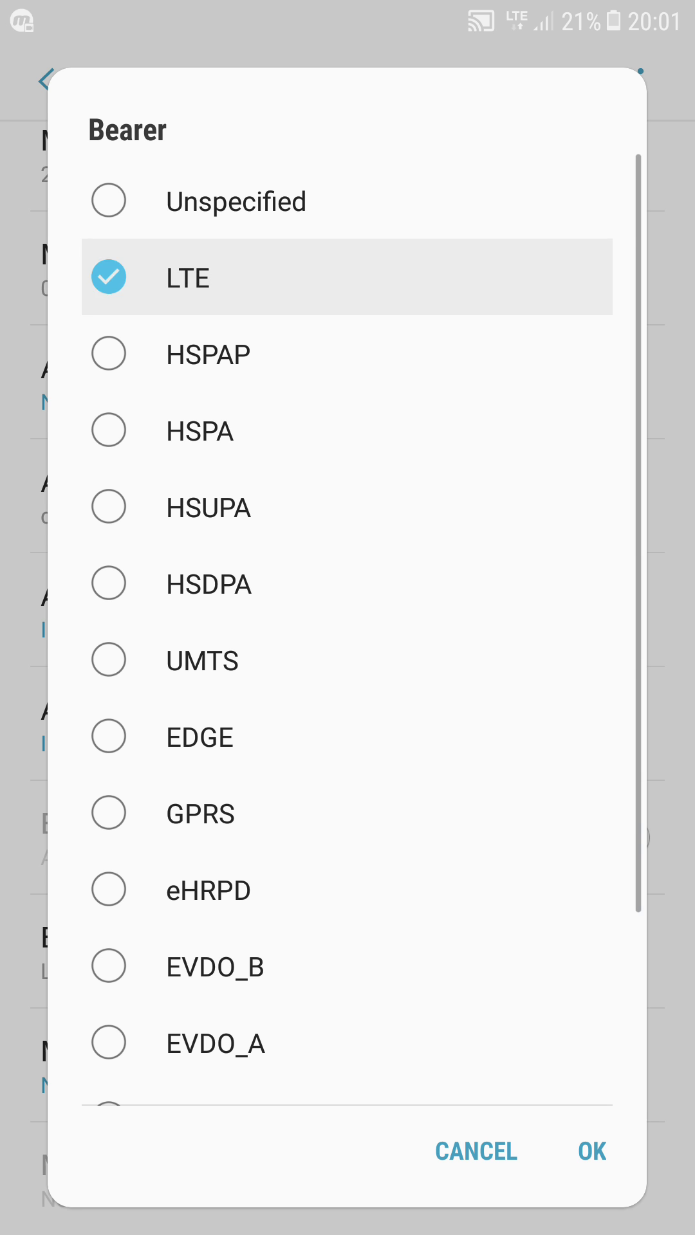
Try Unspecified, LTE and HSPA bearer options in the Bearer list
left_click(109, 200)
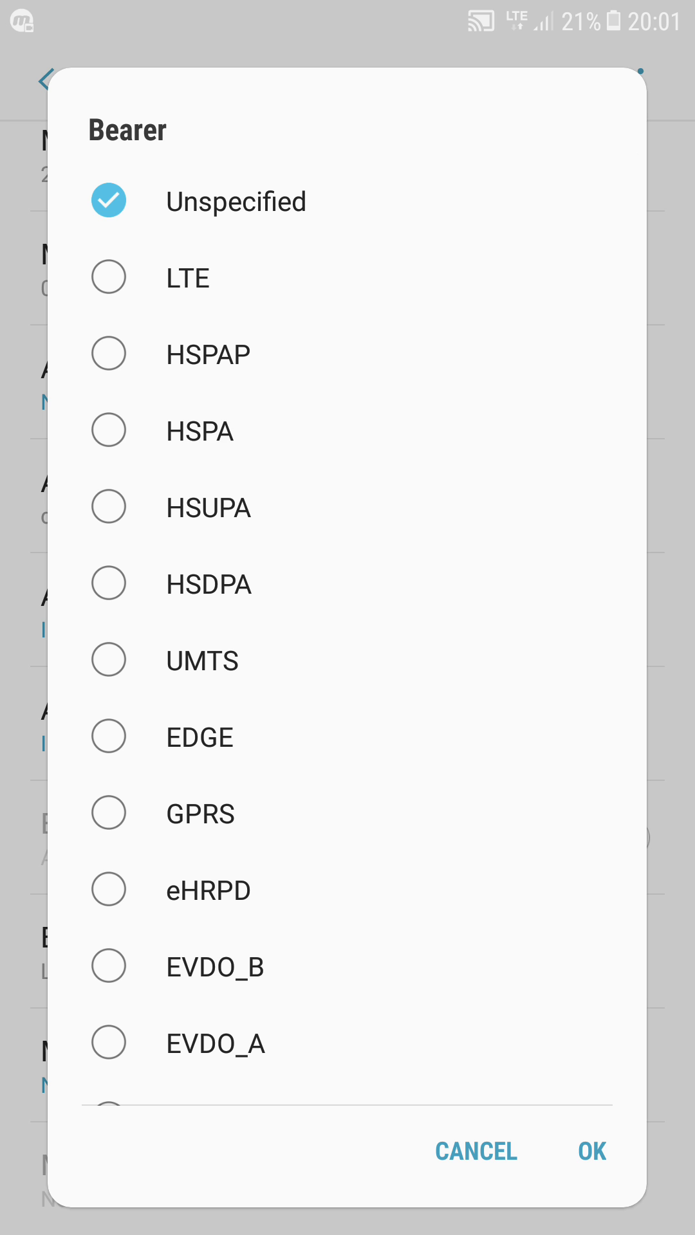
left_click(109, 201)
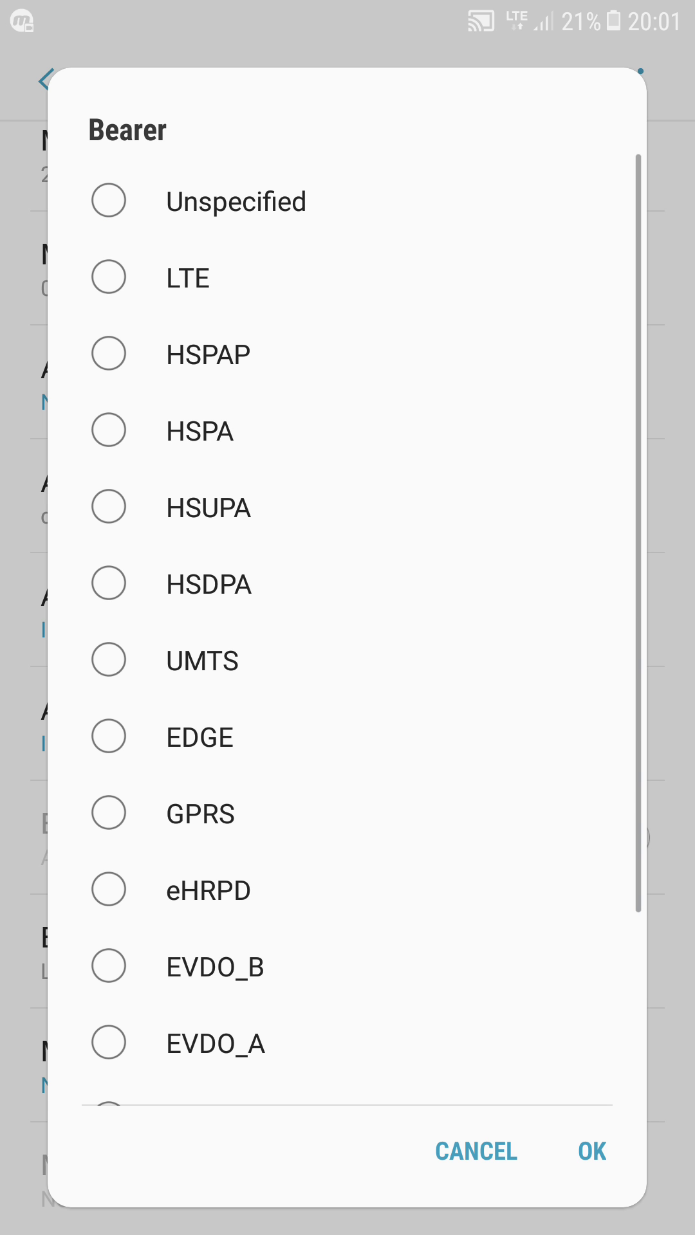
left_click(108, 277)
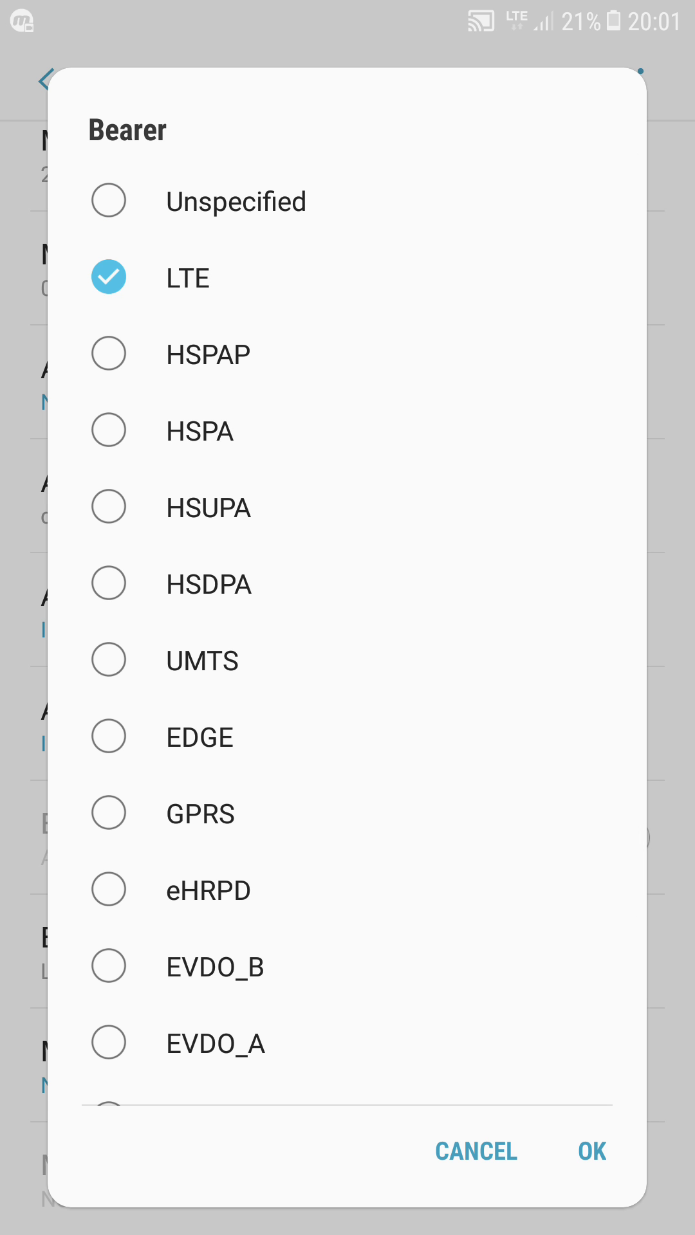
left_click(108, 277)
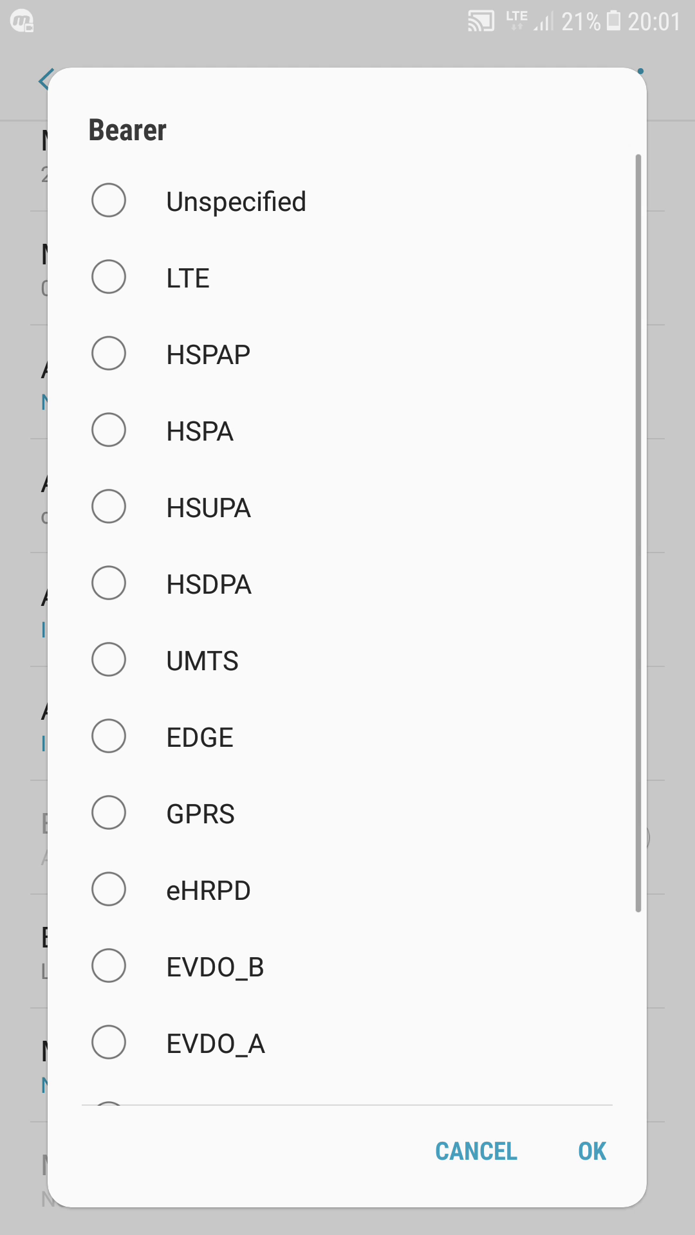
left_click(108, 430)
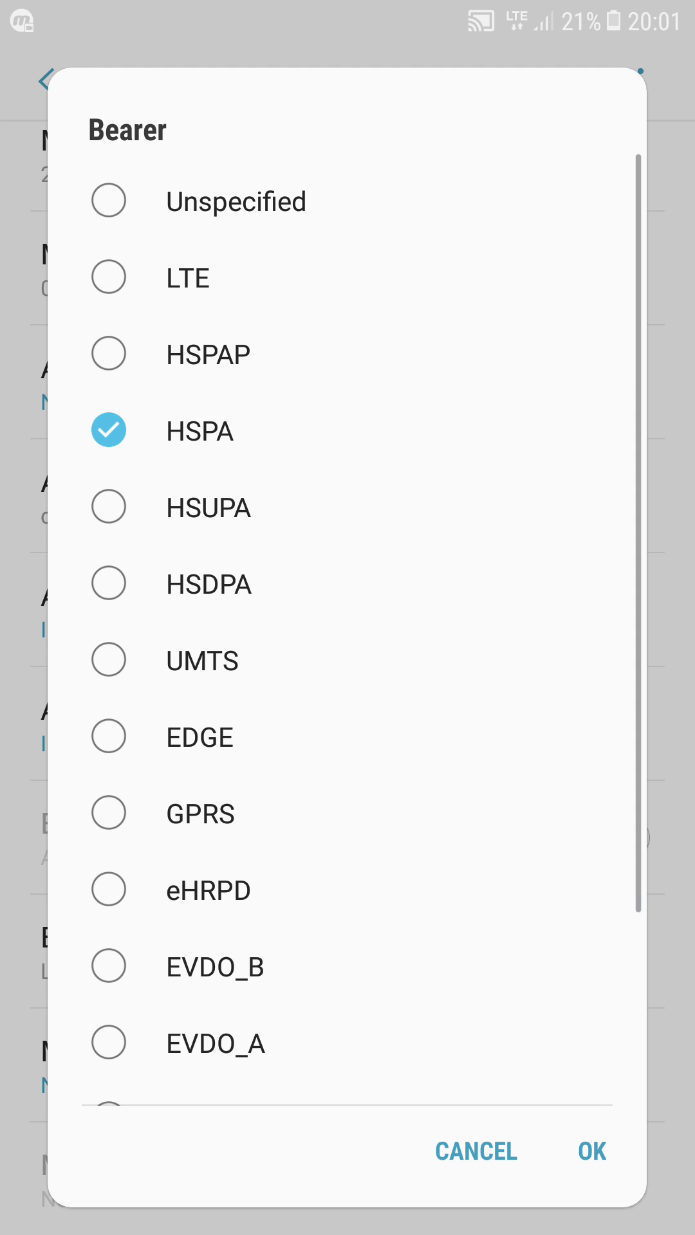
Switch the bearer back to LTE, confirm, and leave the access point editor
scroll("down", 3)
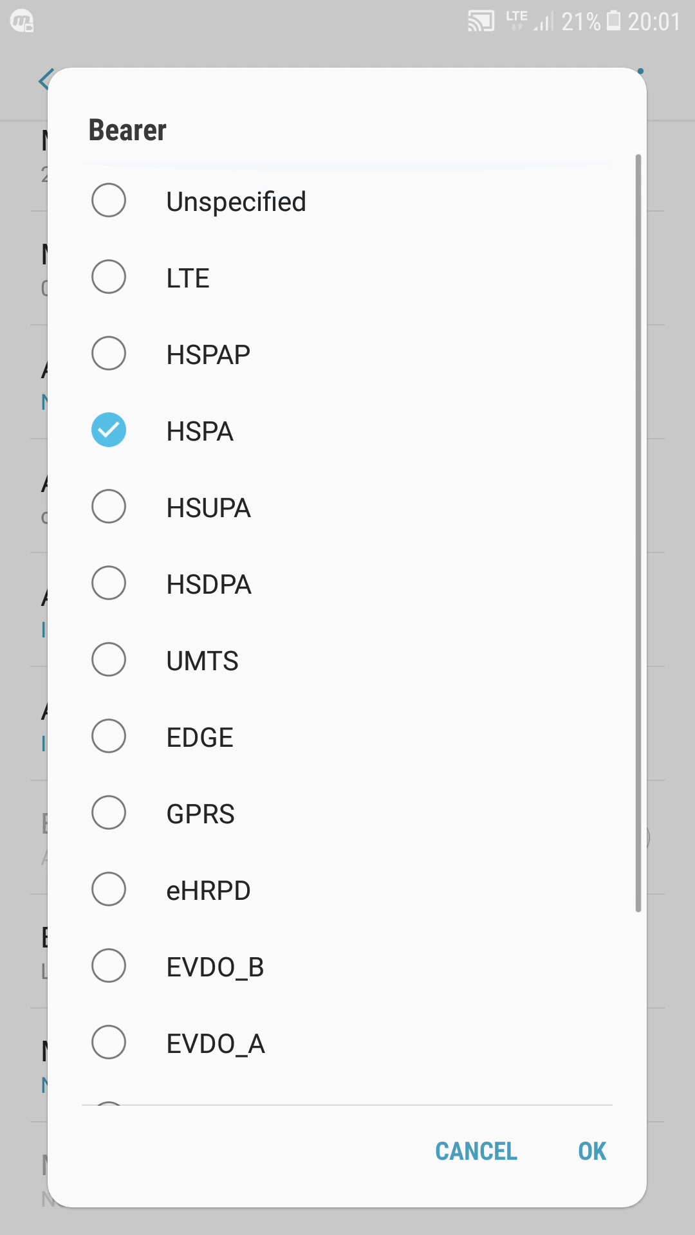
left_click(109, 277)
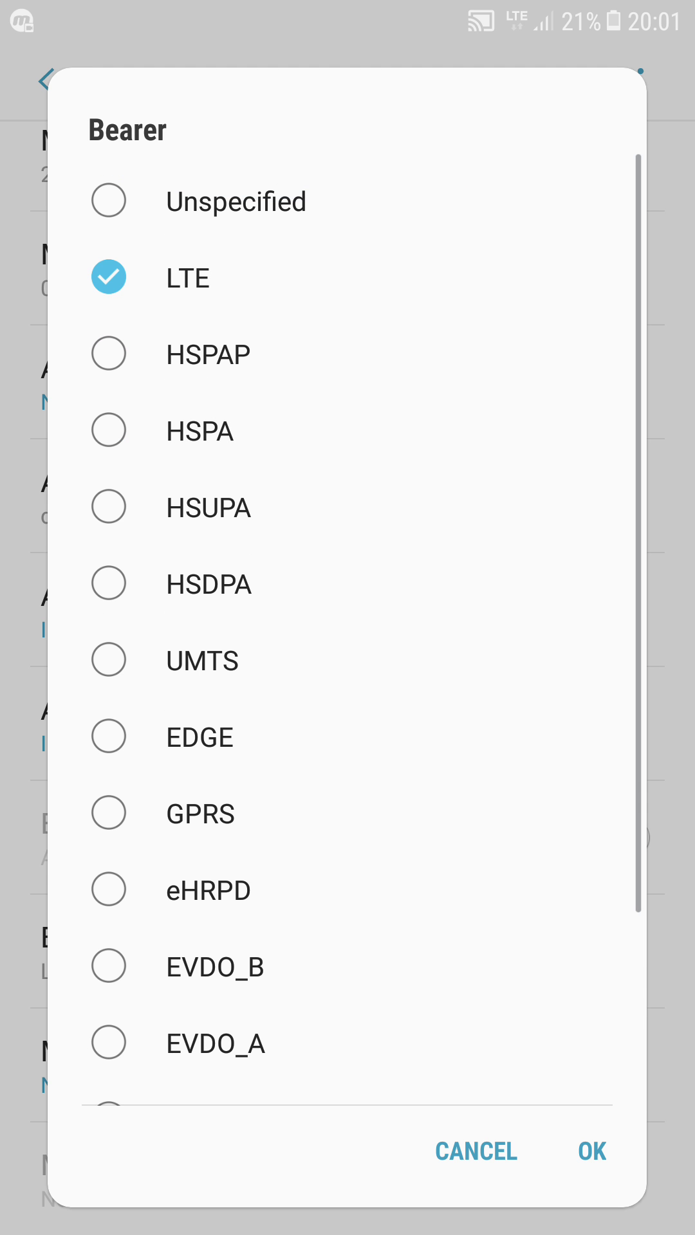
left_click(589, 1150)
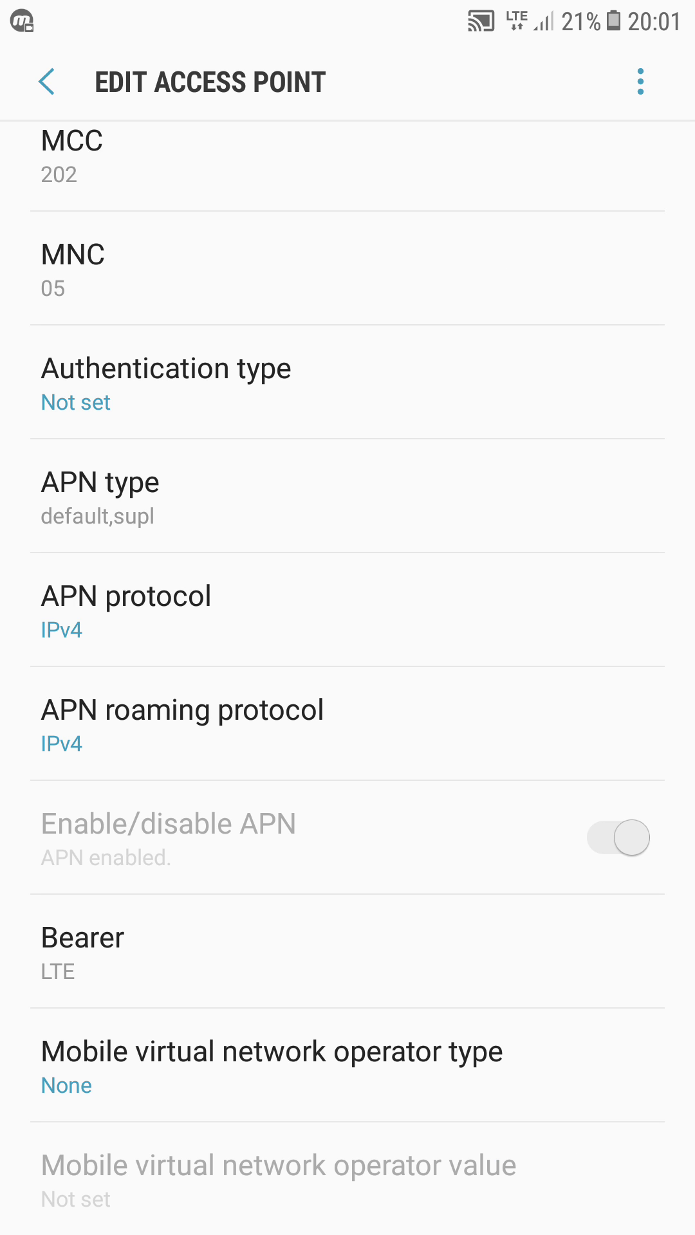
left_click(47, 81)
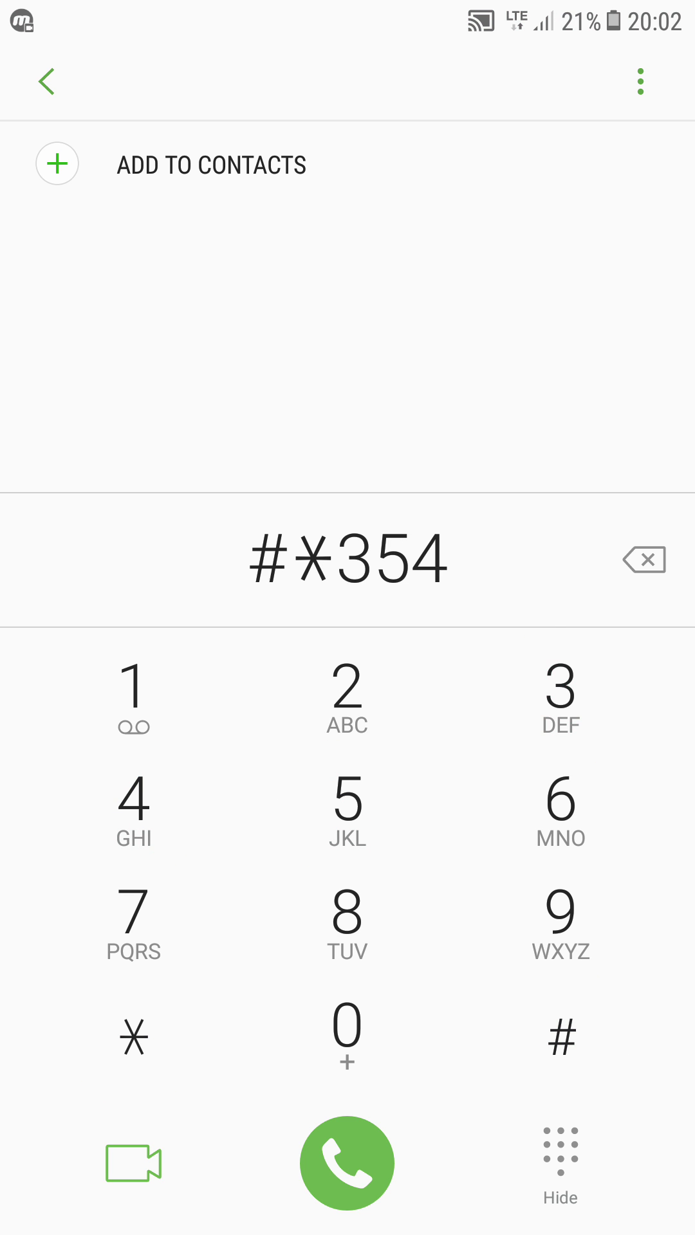
Return to the Vodafone Mobile INTERNET editor (APN internet.vodafone.gr)
left_click(560, 1035)
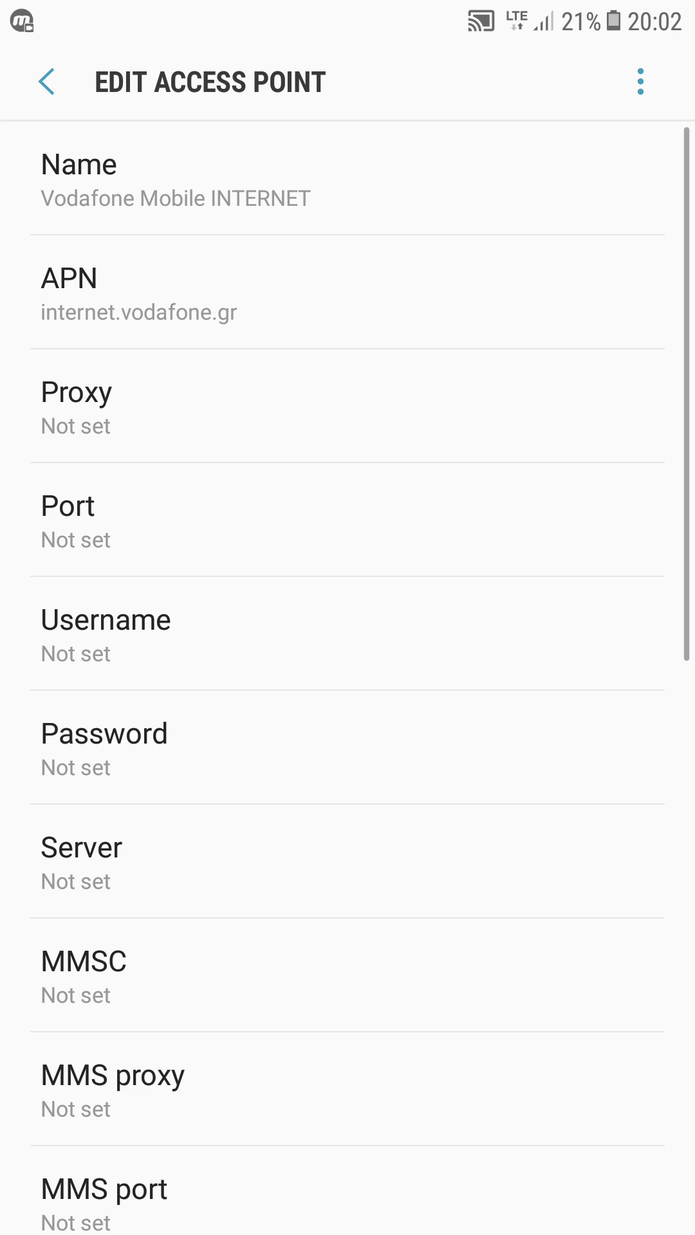
Keep LTE as the bearer, confirm, and close the editor back to Access Point Names
scroll("down", 3)
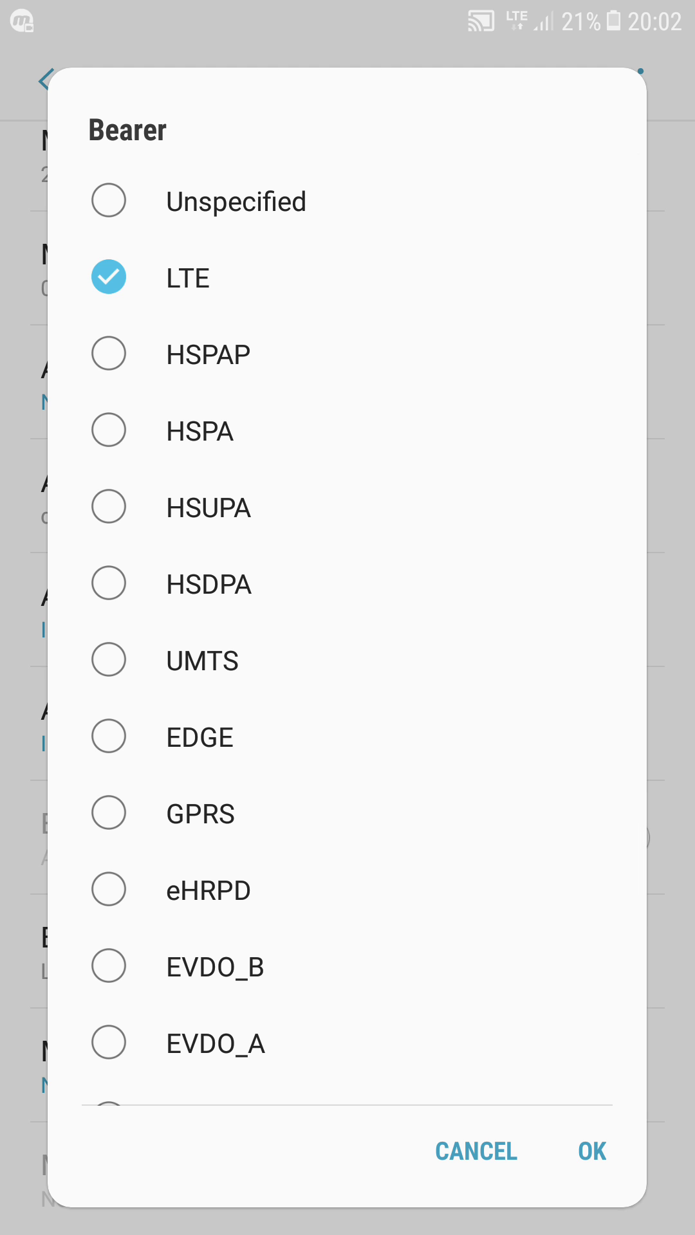
left_click(590, 1150)
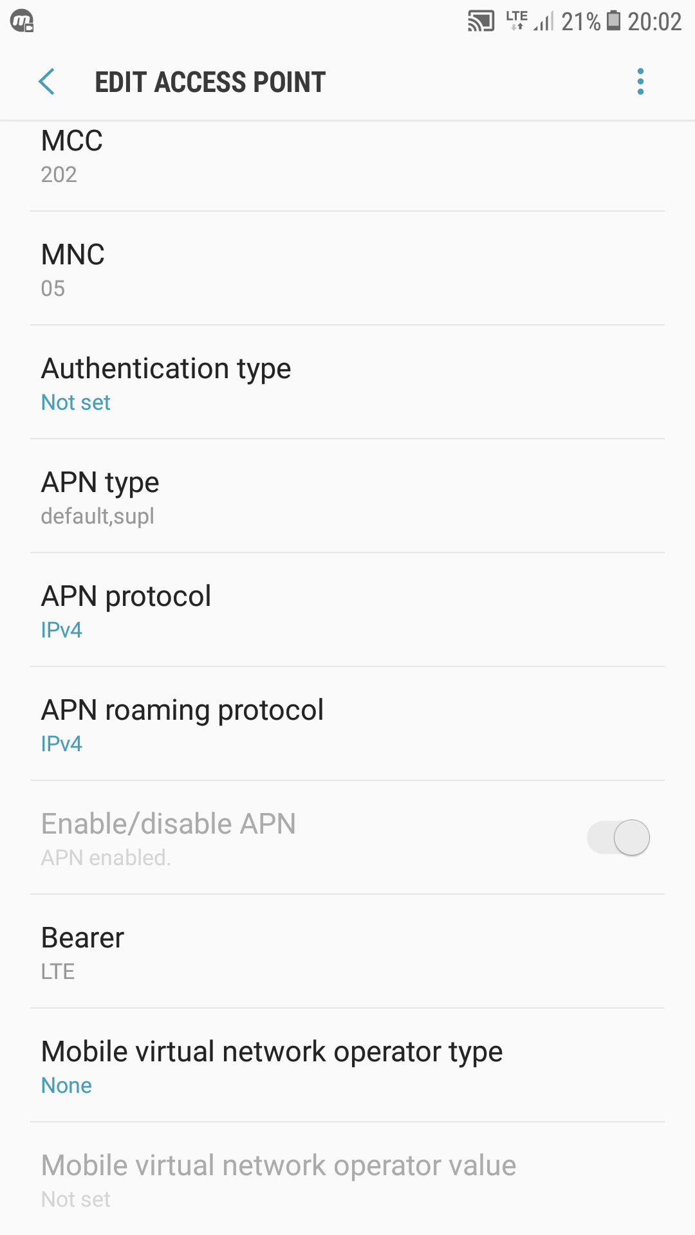
left_click(47, 81)
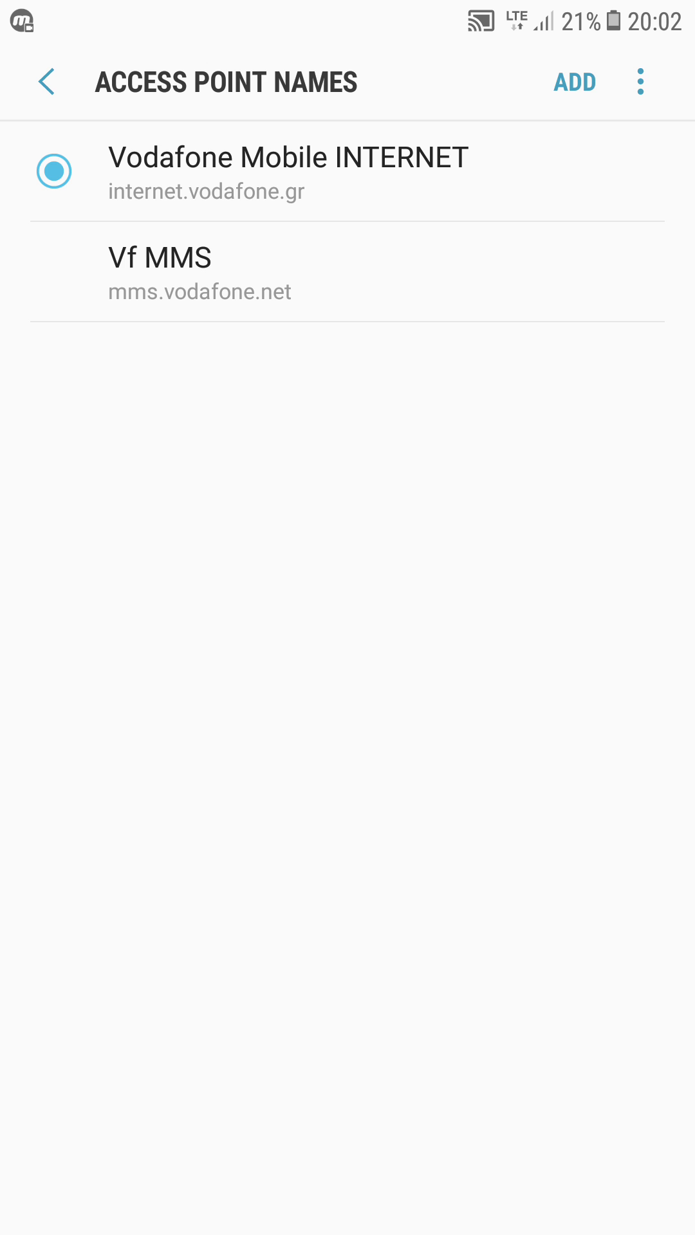